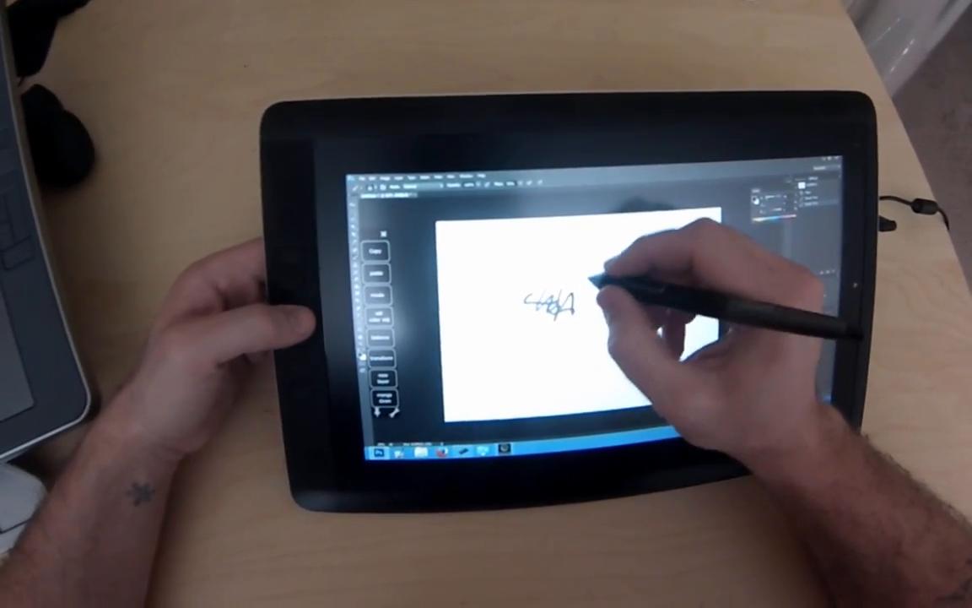
- Draw a looping freehand pen stroke to the right of the existing signature scribble
drag(548, 304, 608, 304)
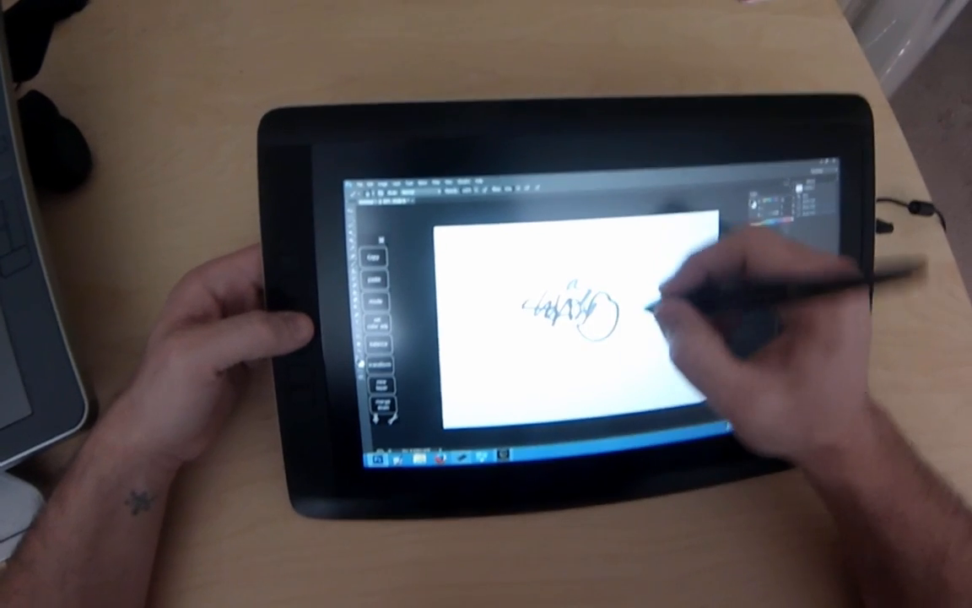